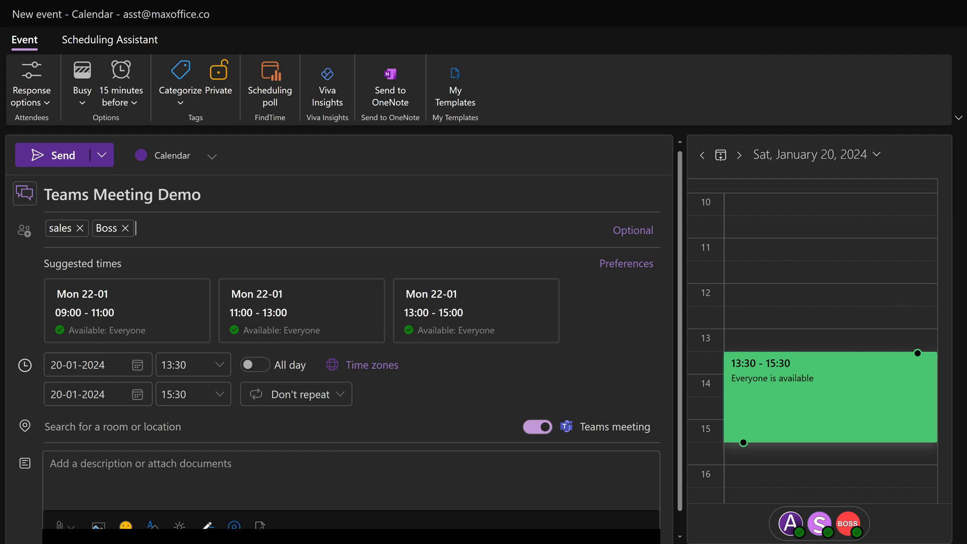
Step: Open Meeting options for the Teams Meeting Demo event to view lobby and presenter settings
{"action": "left_click", "coordinate": [55, 155]}
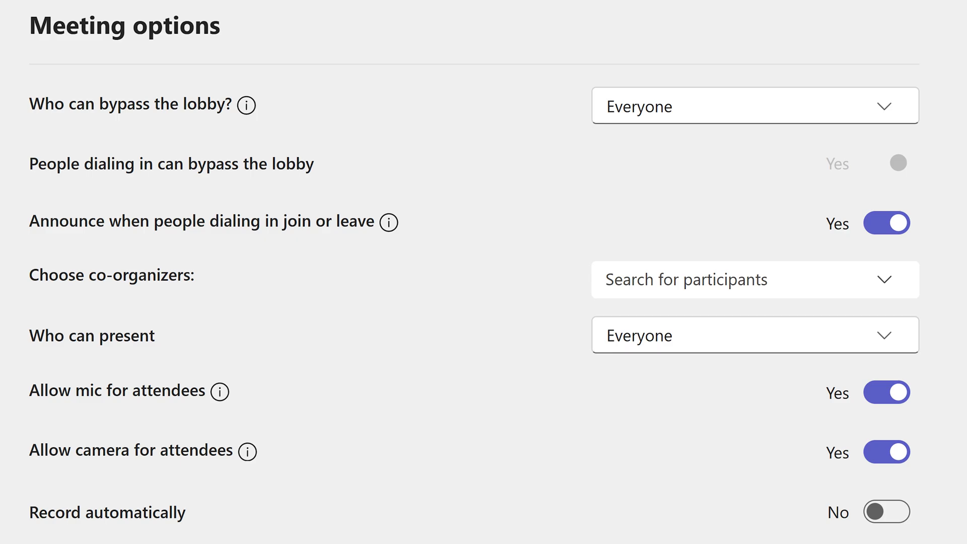
Step: Show the Teams Meeting Demo details card for 20 January, 13:30–15:30
{"action": "left_click", "coordinate": [755, 335]}
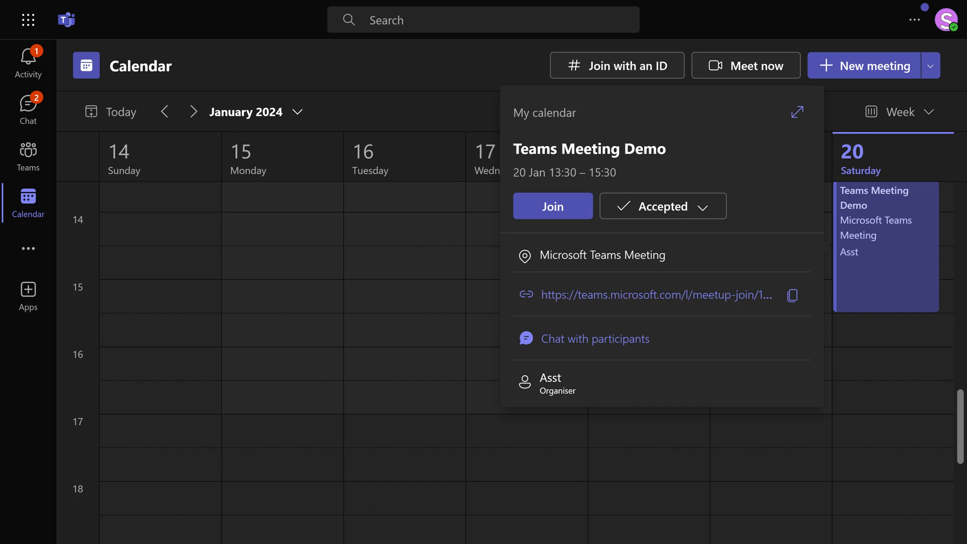
Step: Bring up the context menu of the Teams Meeting Demo event on Saturday the 20th
{"action": "left_click", "coordinate": [594, 338]}
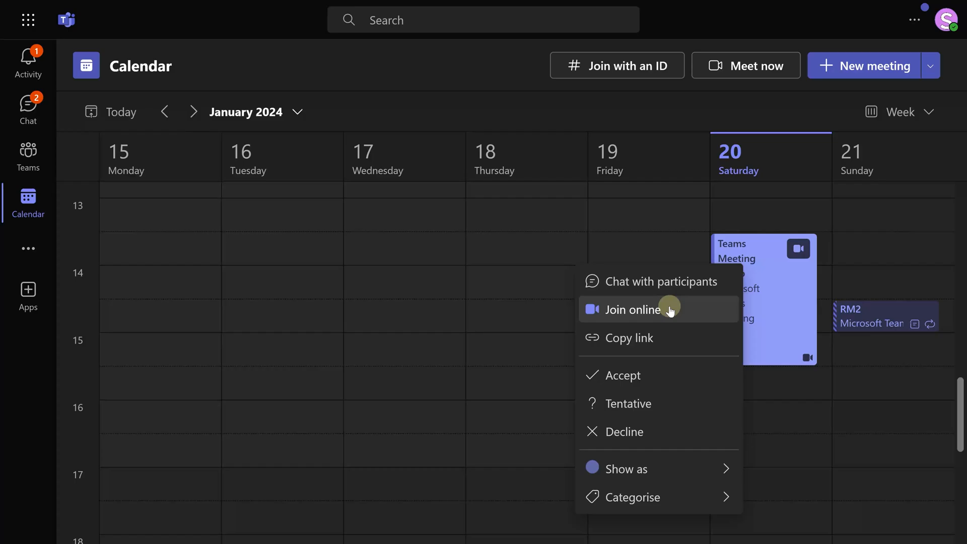
Step: Join the meeting online, note the '22% + for Zone 2' Q1 target, and assign a follow-up task to sales
{"action": "left_click", "coordinate": [633, 310]}
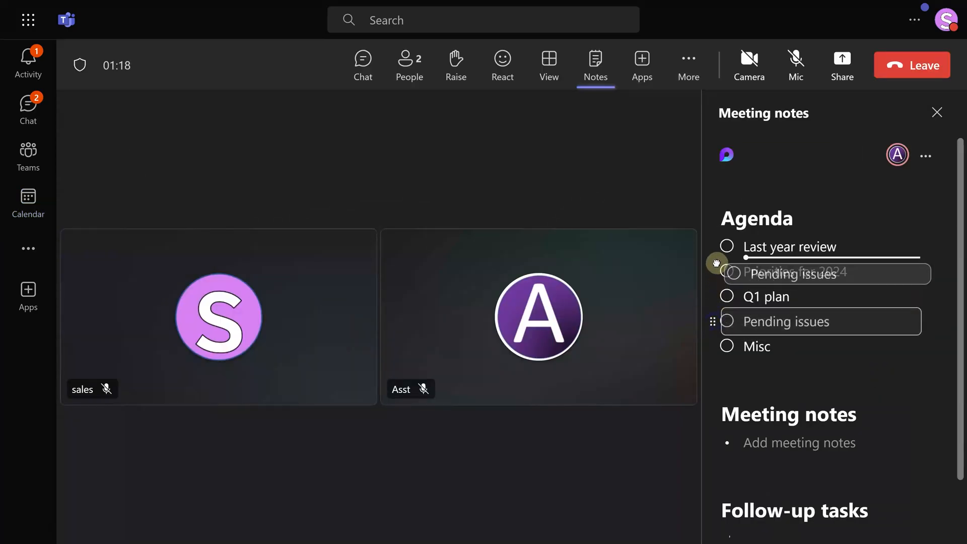
{"action": "left_click", "coordinate": [727, 247]}
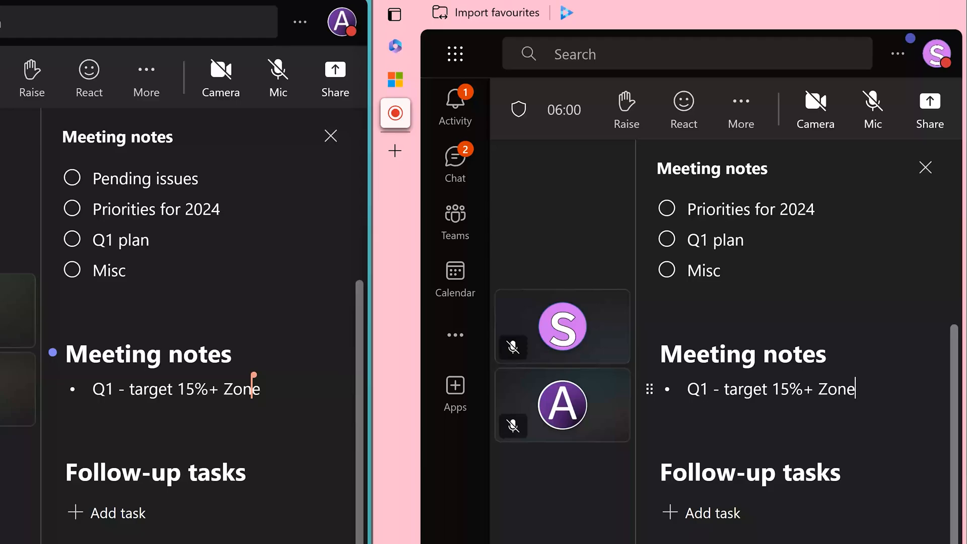
{"action": "type", "text": "22%"}
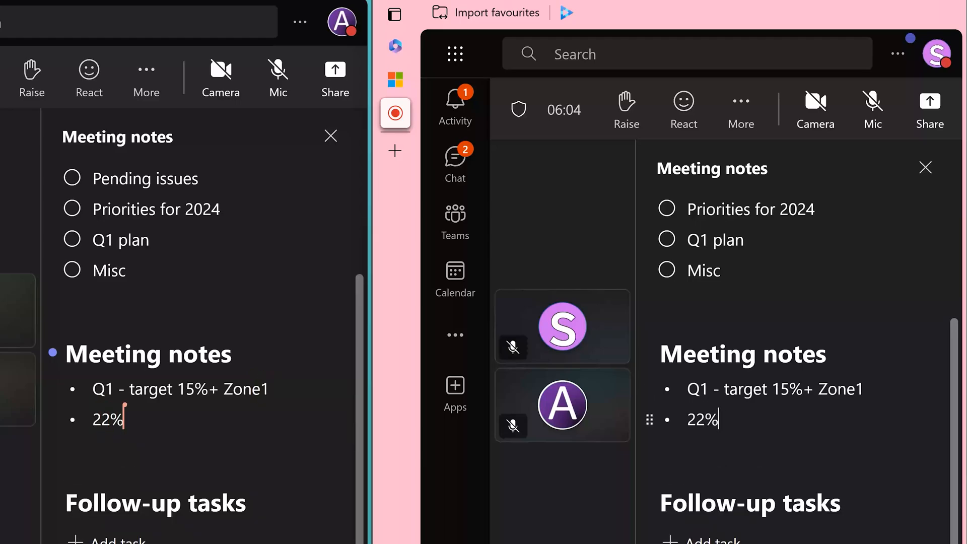
{"action": "type", "text": "+ for Zone 2"}
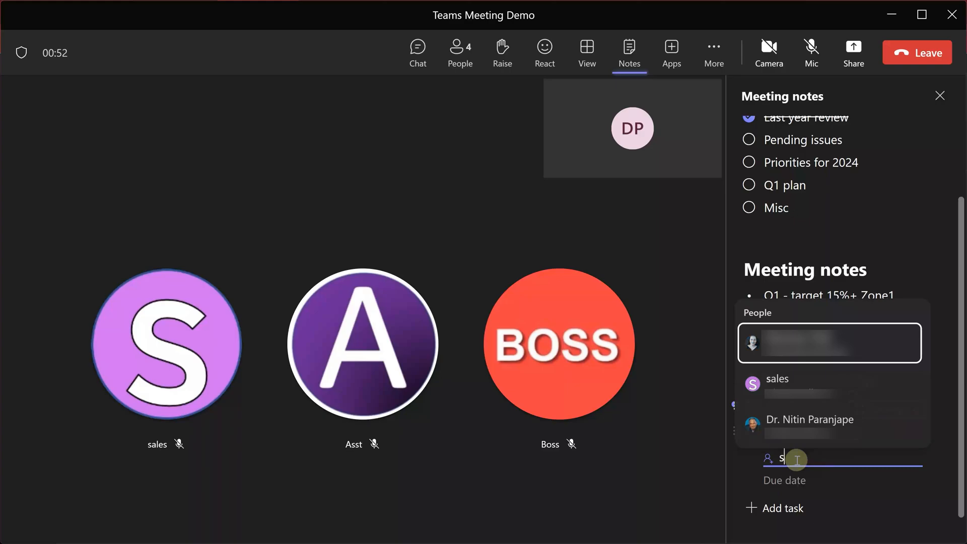
{"action": "left_click", "coordinate": [870, 459]}
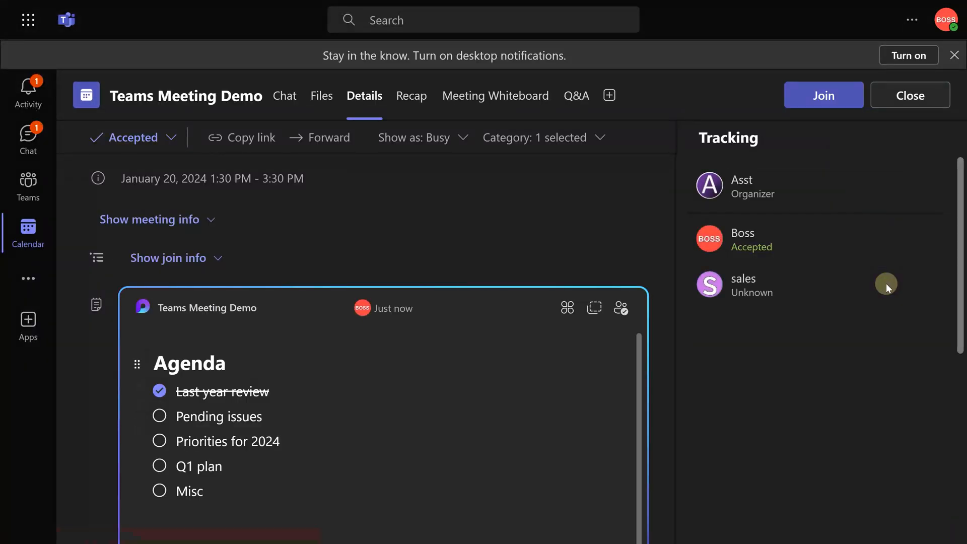
{"action": "mouse_move", "coordinate": [284, 96]}
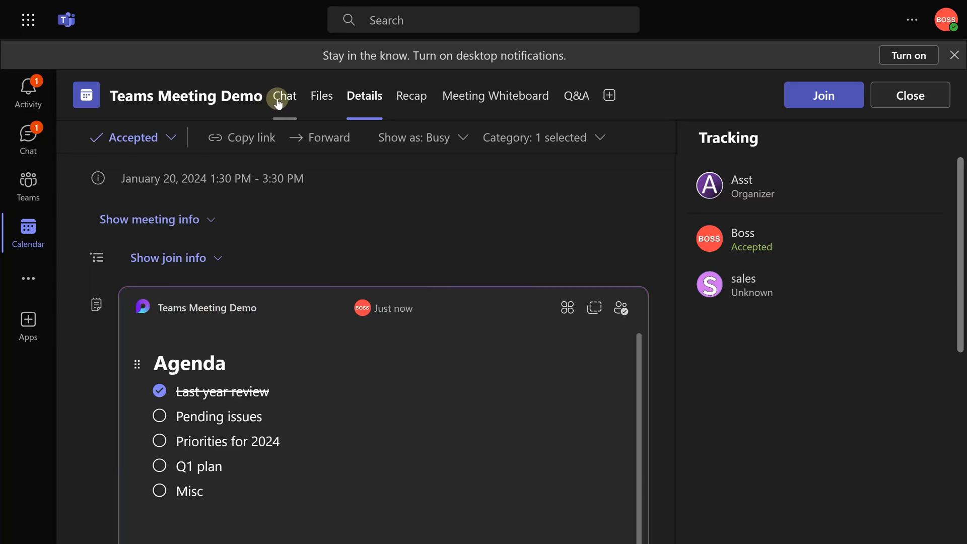
Step: Browse the meeting's Chat, Files and Recap tabs
{"action": "left_click", "coordinate": [283, 96]}
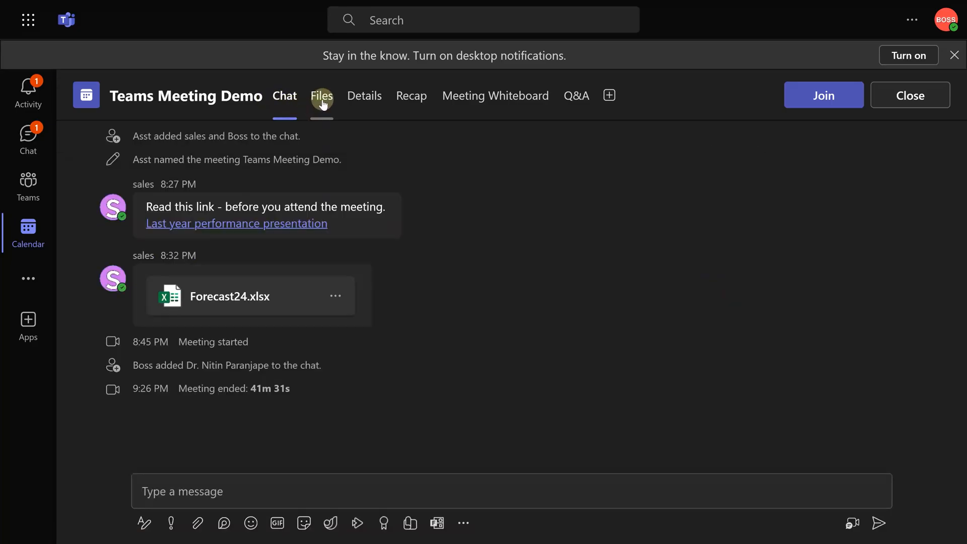
{"action": "left_click", "coordinate": [321, 95]}
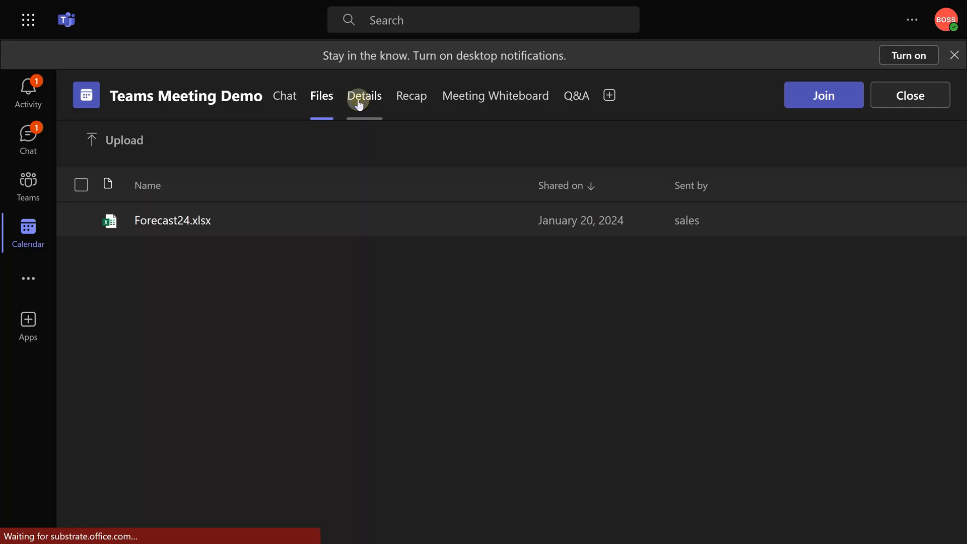
{"action": "left_click", "coordinate": [412, 95]}
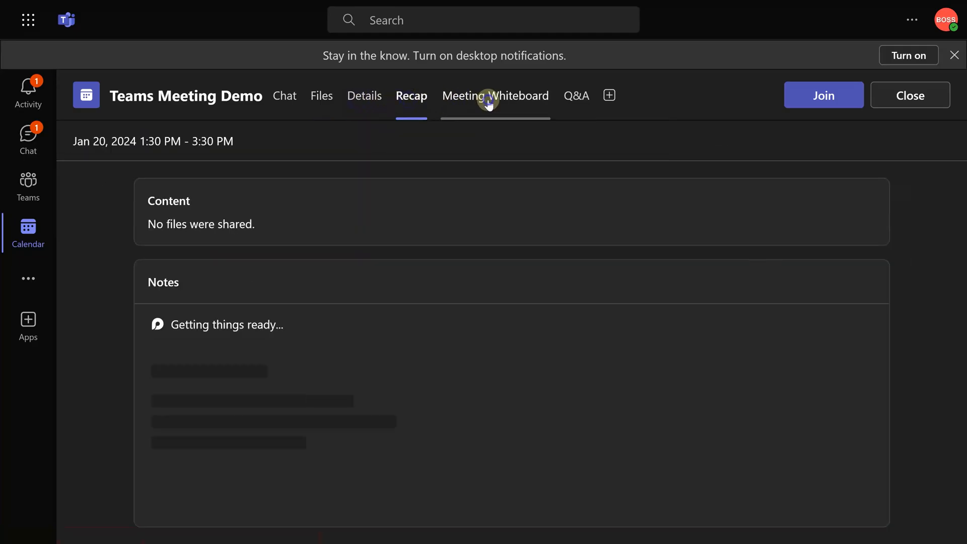
Step: Post 'survey has been postpone' in the meeting chat, then view assigned tasks in To Do
{"action": "left_click", "coordinate": [284, 96]}
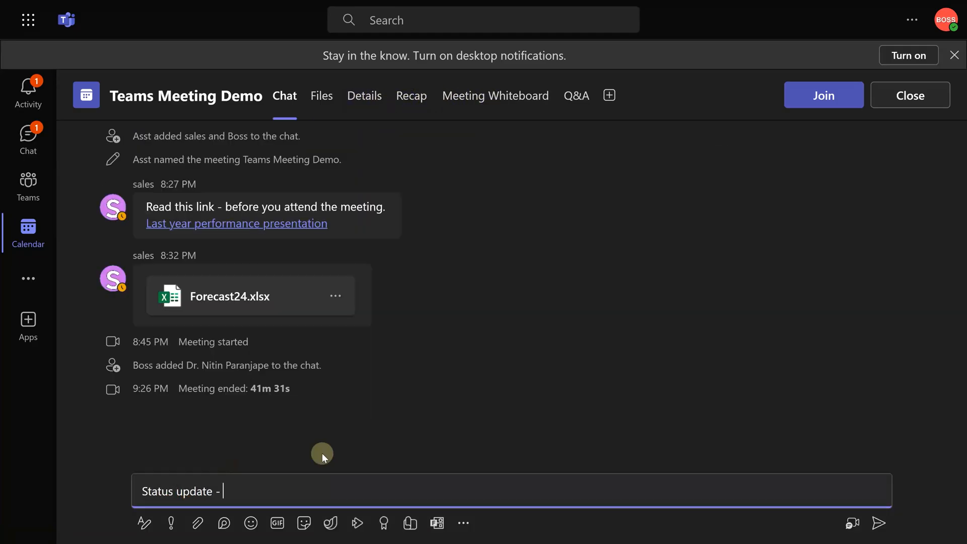
{"action": "type", "text": "survey has been postpone"}
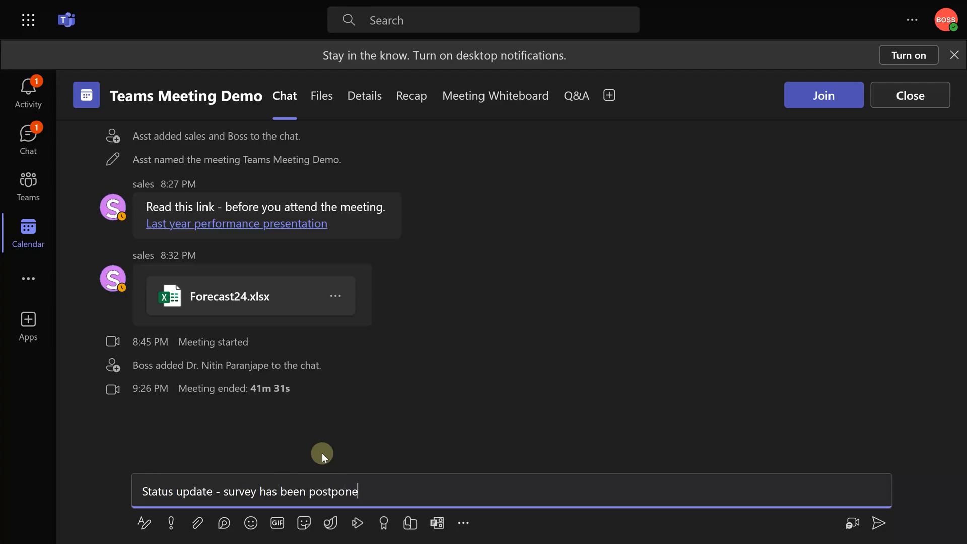
{"action": "left_click", "coordinate": [364, 95]}
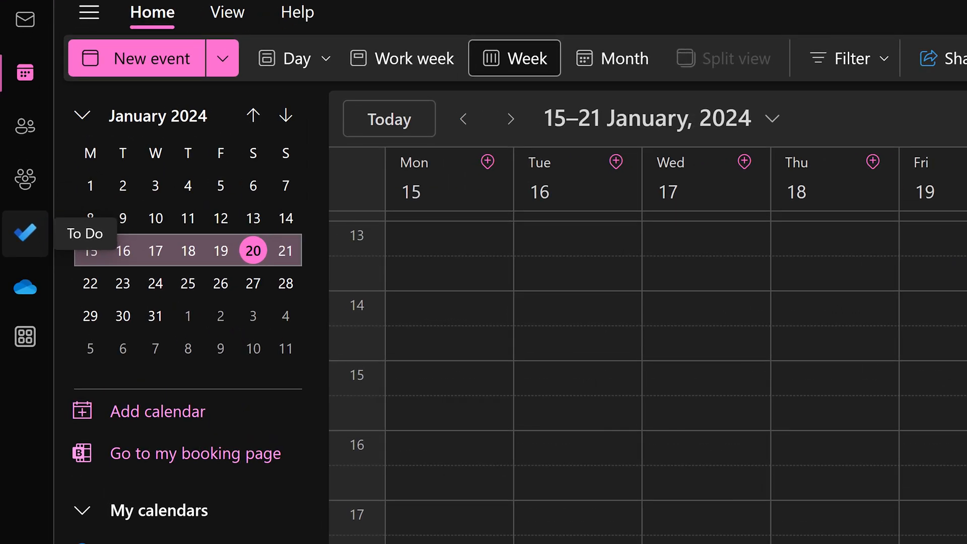
{"action": "left_click", "coordinate": [25, 234]}
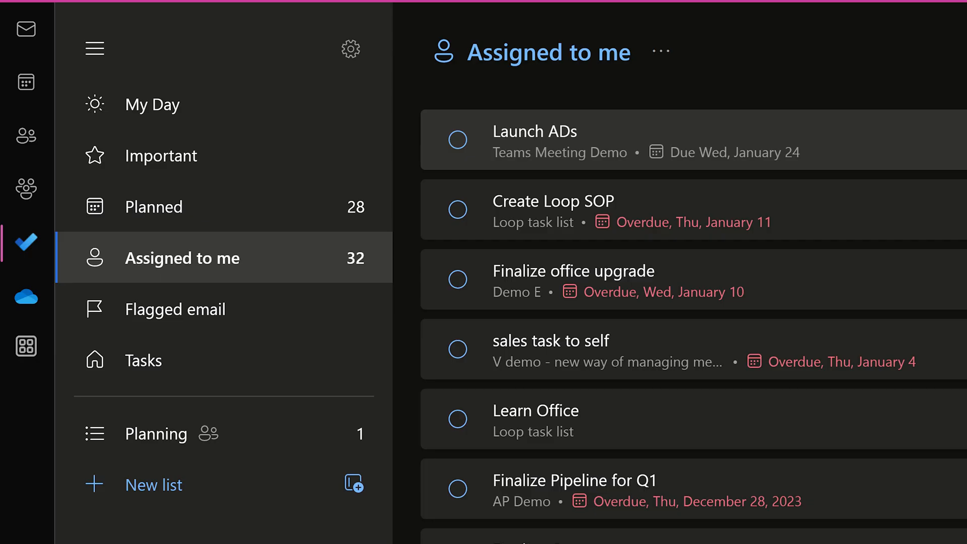